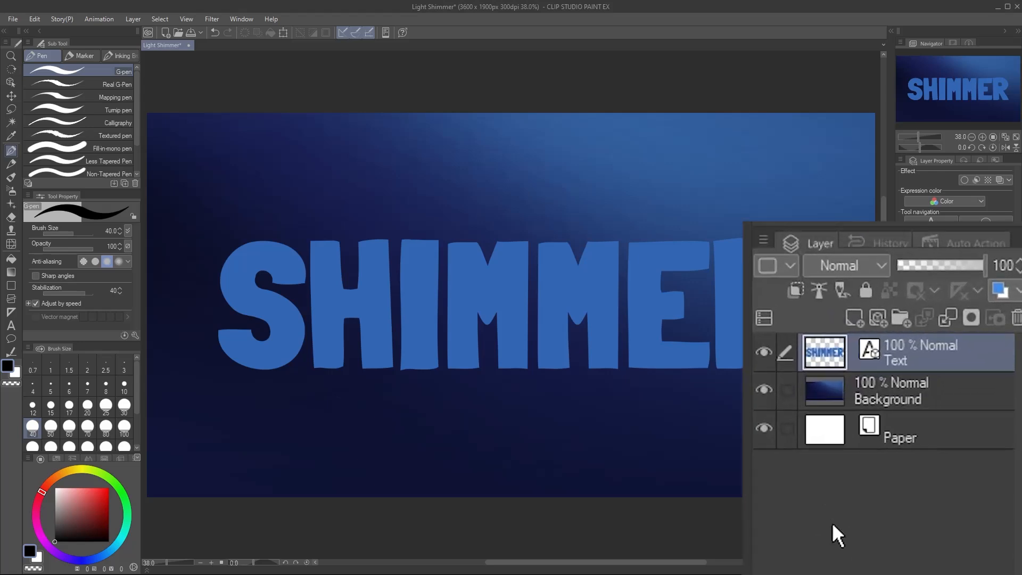
Hide and re-show the Background layer, then add an empty raster layer above the SHIMMER text.
click(765, 389)
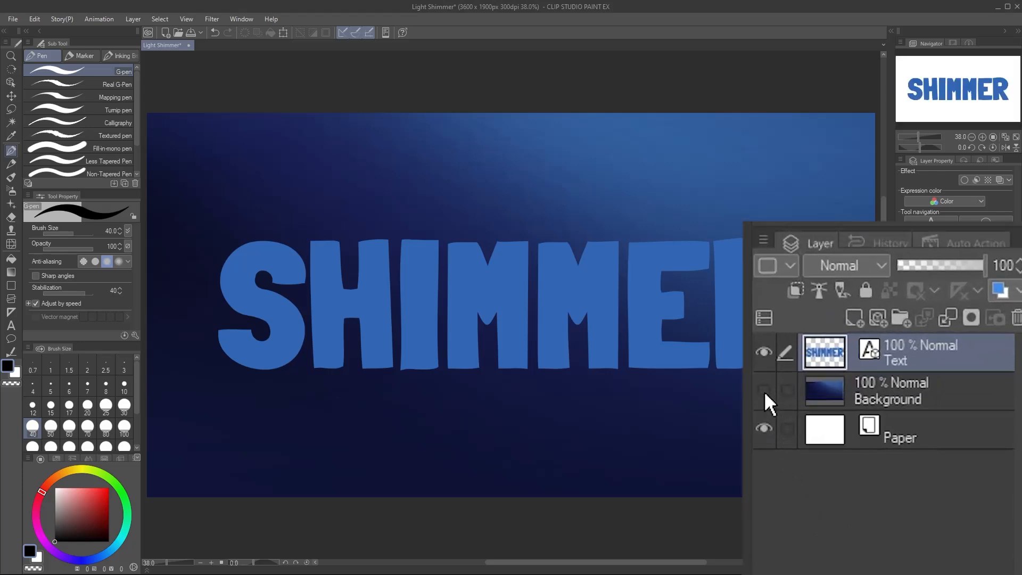
click(765, 391)
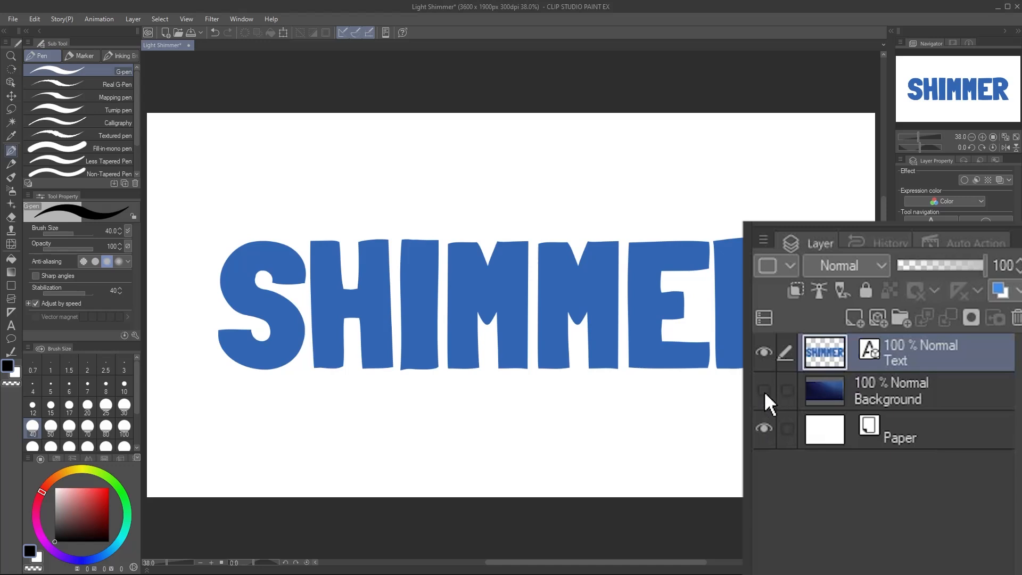
click(765, 390)
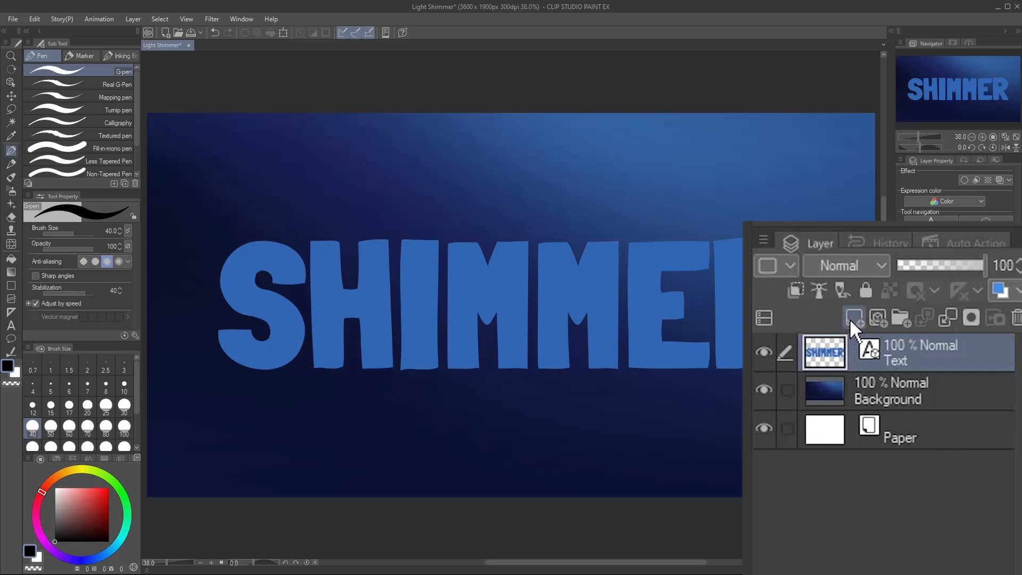
click(854, 318)
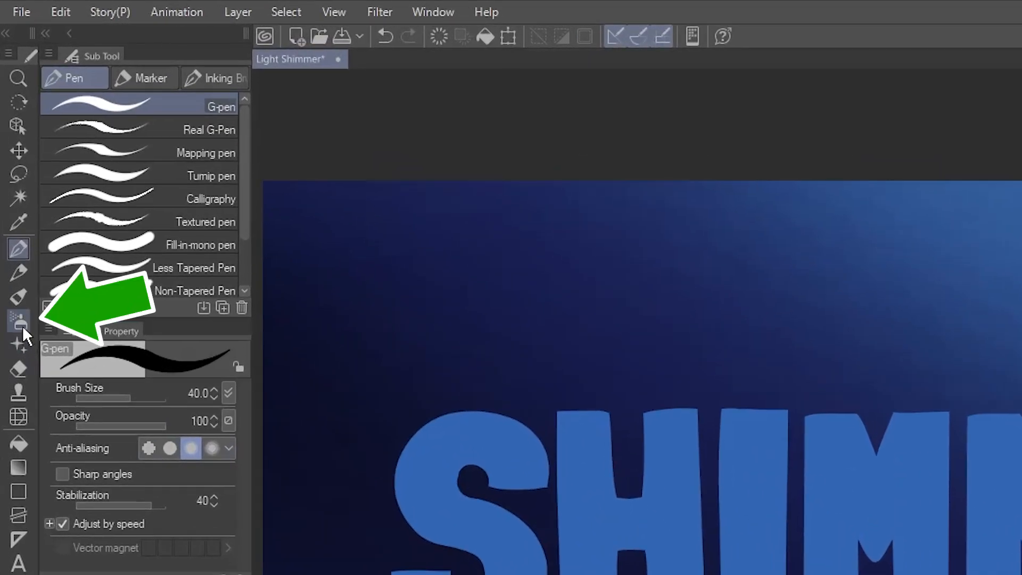
Spray a white Noise airbrush stripe over SHIMMER's middle letters and show the Timeline palette.
click(18, 319)
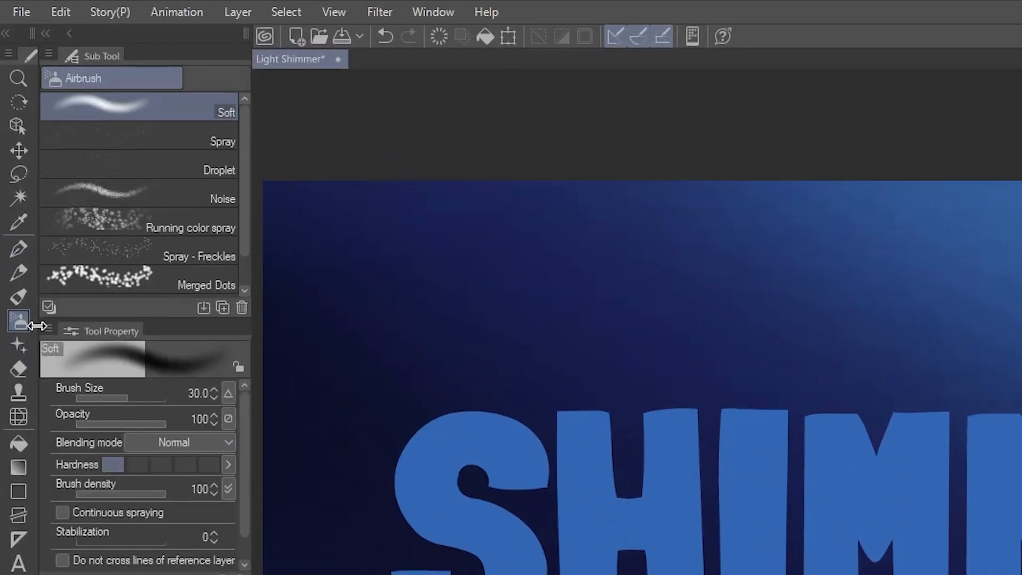
click(163, 198)
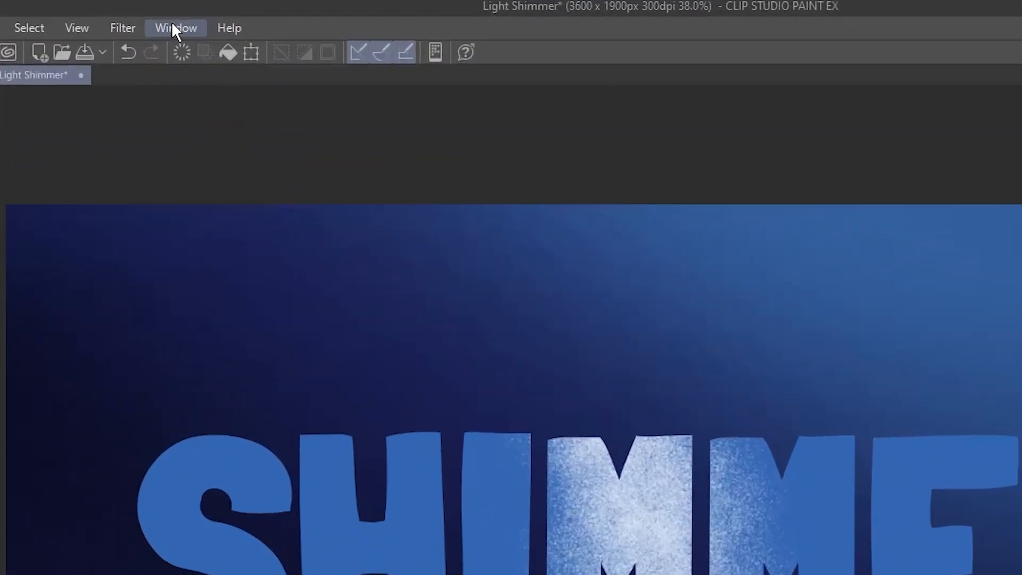
click(176, 27)
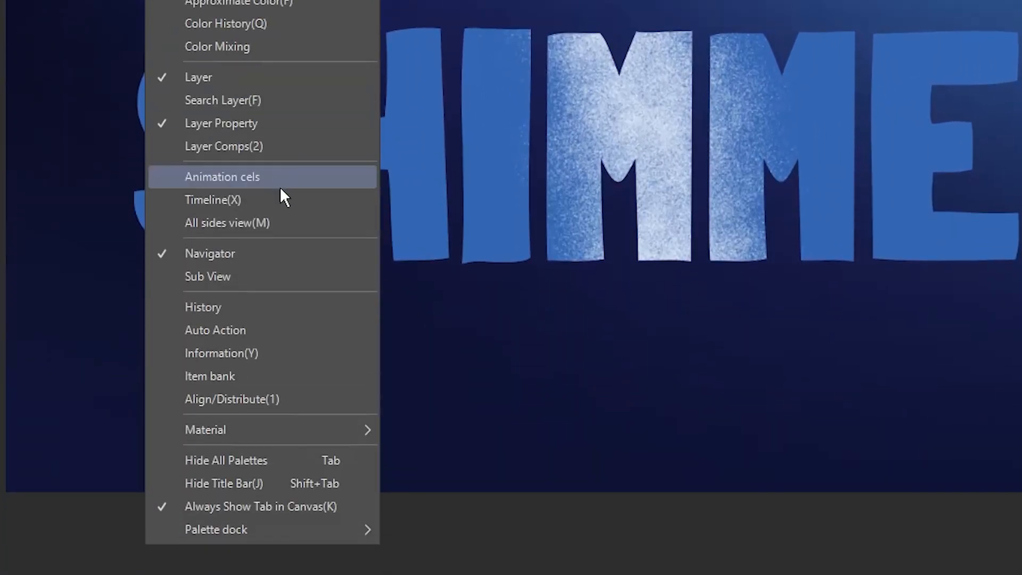
click(213, 199)
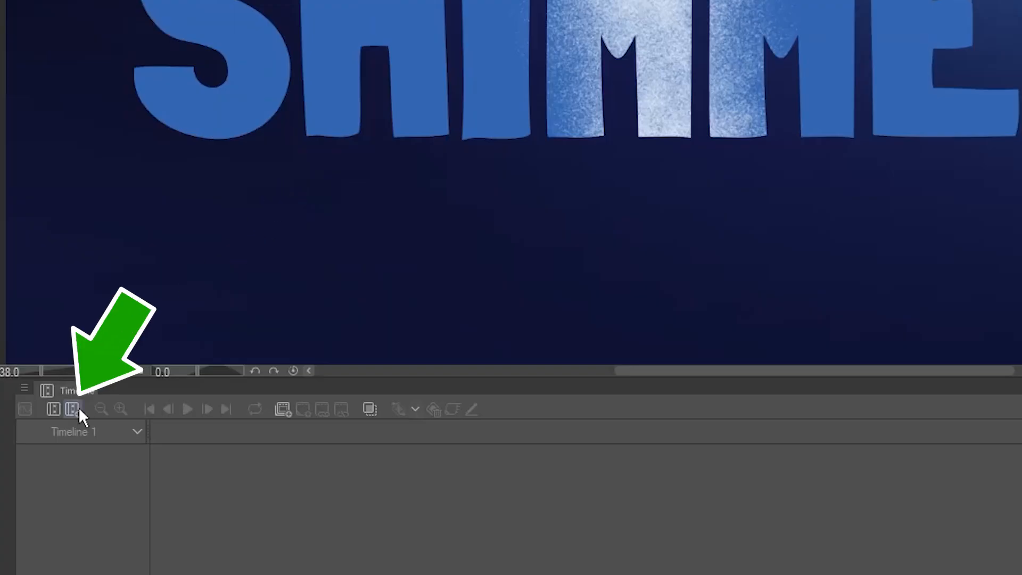
Create a new timeline at 24 frames per second with 24 frames of playback.
click(72, 409)
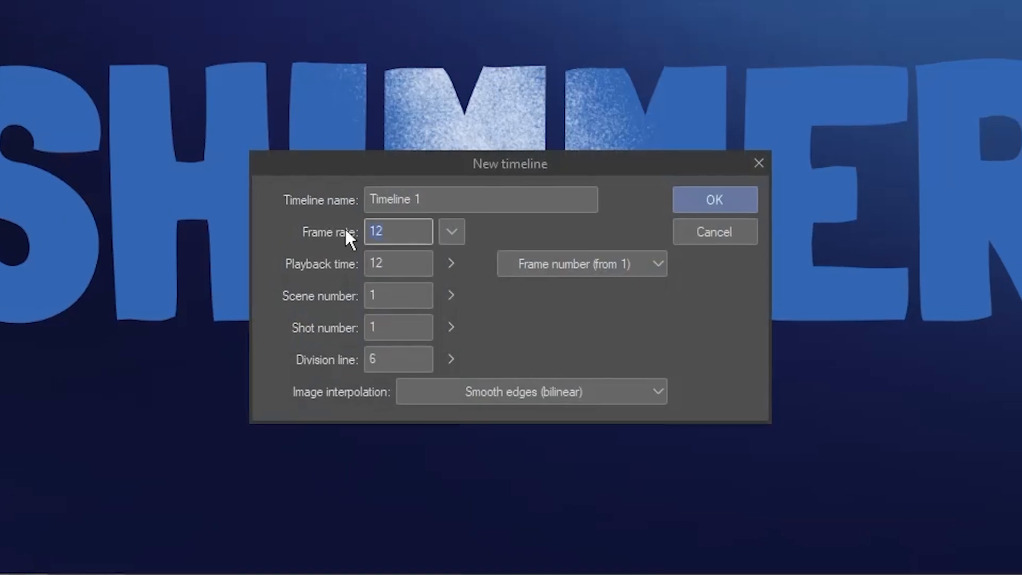
text(24)
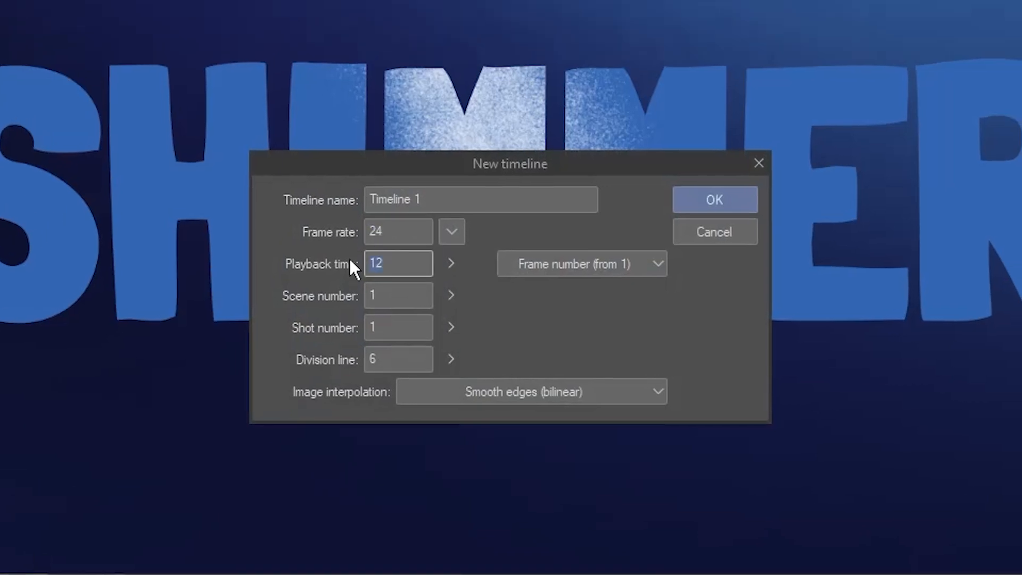
text(24)
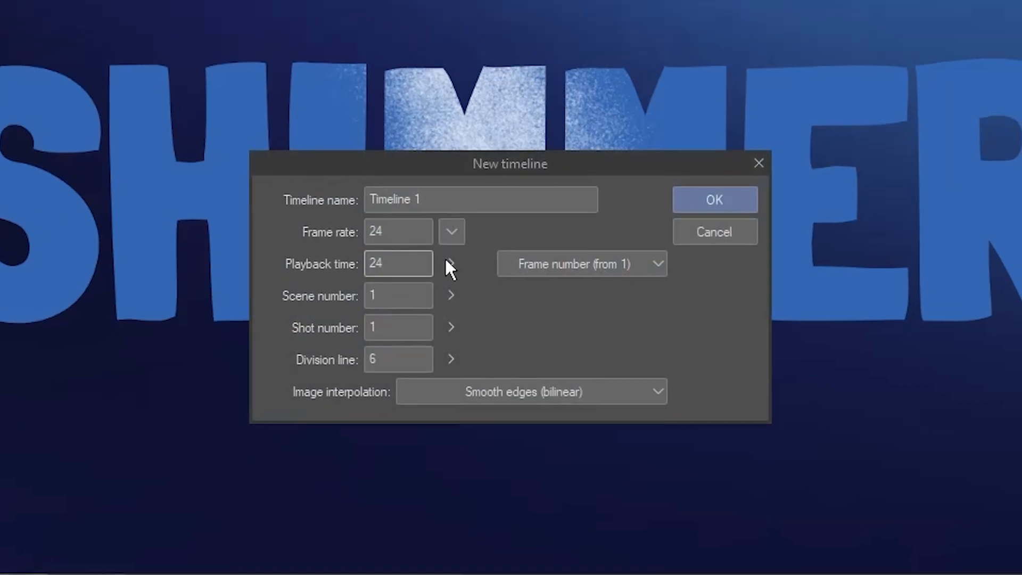
click(713, 199)
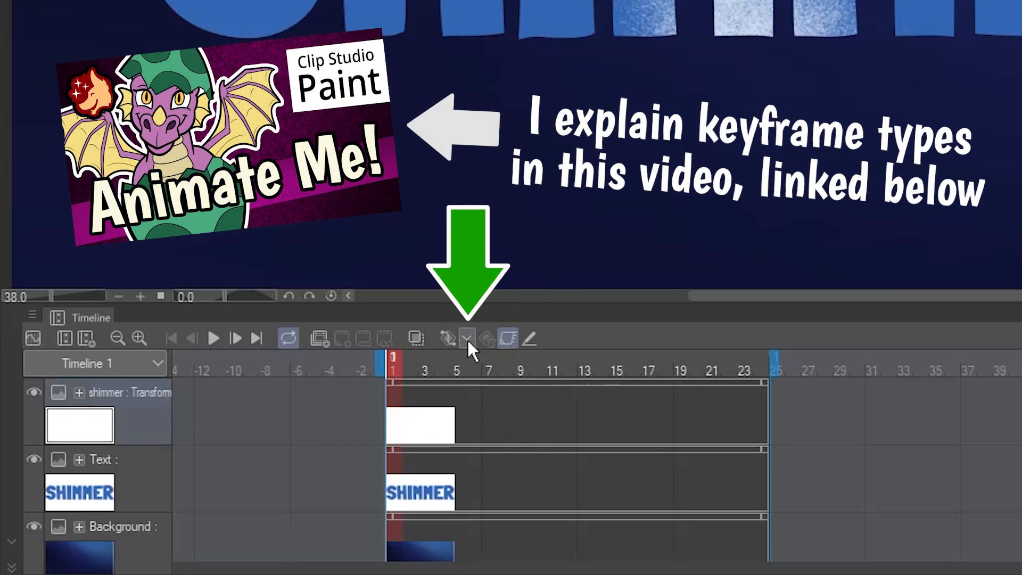
Enable keyframes on the shimmer track and choose a keyframe type.
click(466, 339)
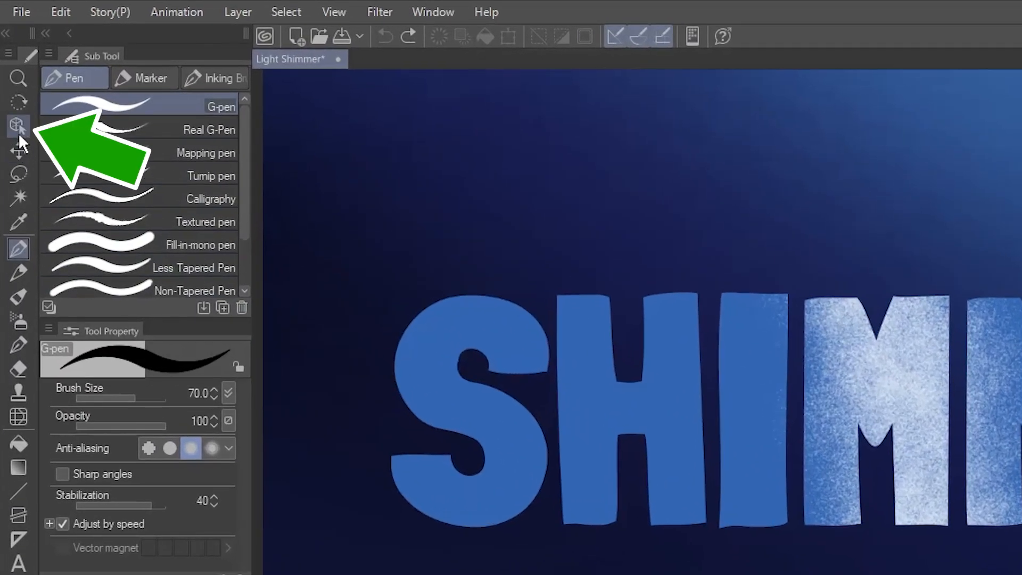
With the Object tool, move the stripe off the left of the text as the frame-1 keyframe.
click(18, 125)
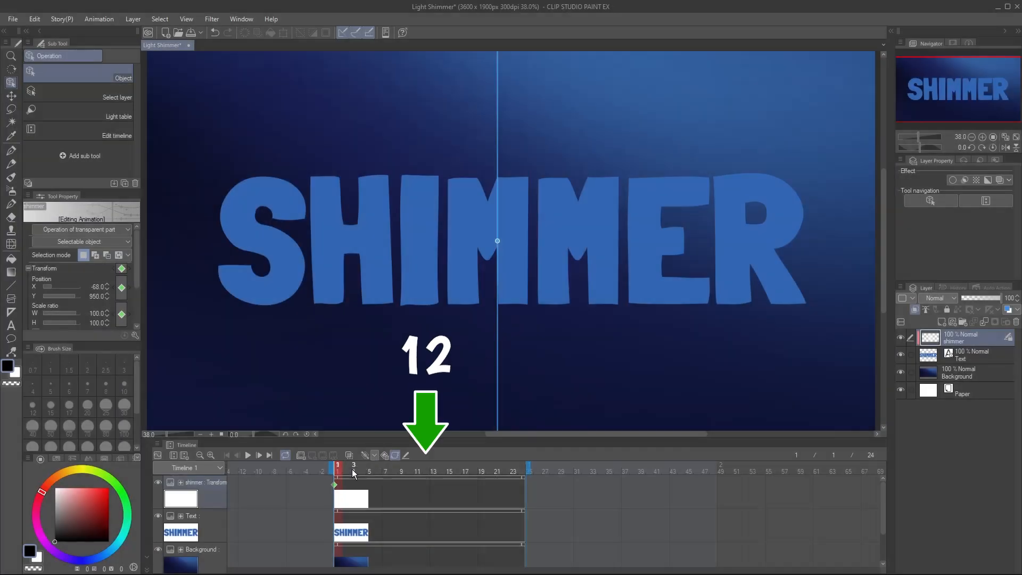
Keyframe the stripe past the right edge at frame 12 and play the sweep.
click(426, 470)
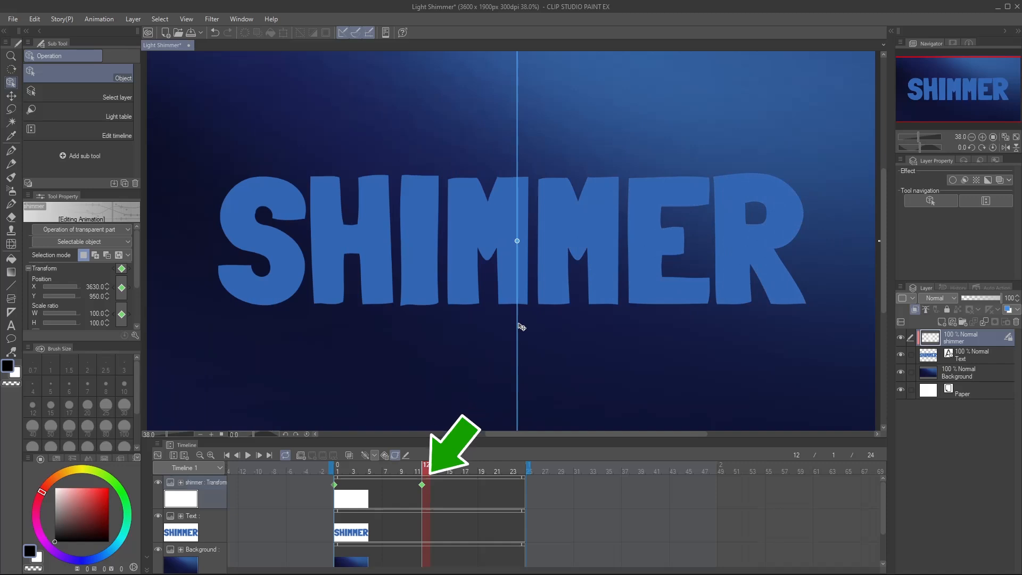
click(248, 455)
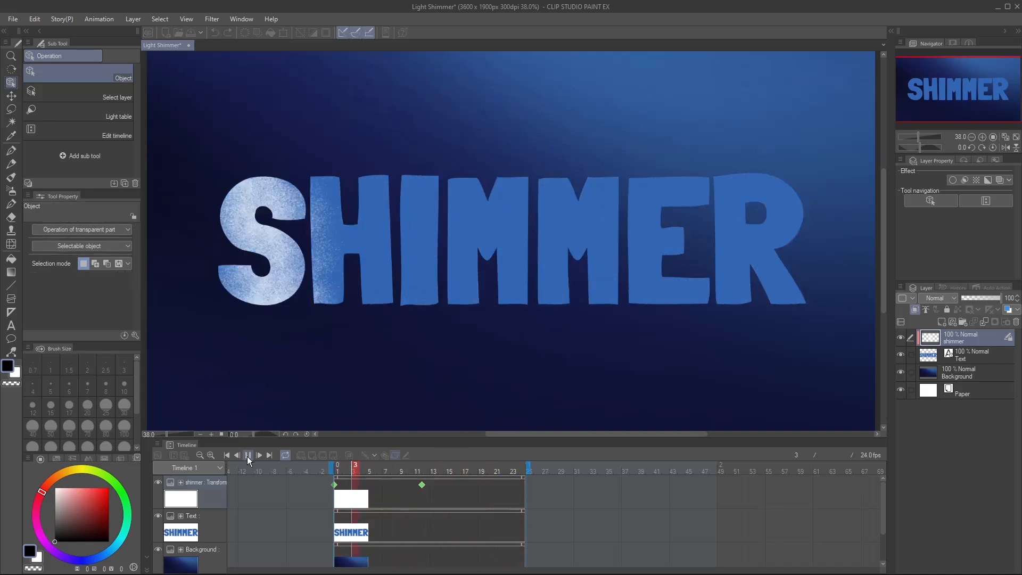
Stop playback and drag the end keyframe earlier to about frame 7.
click(248, 455)
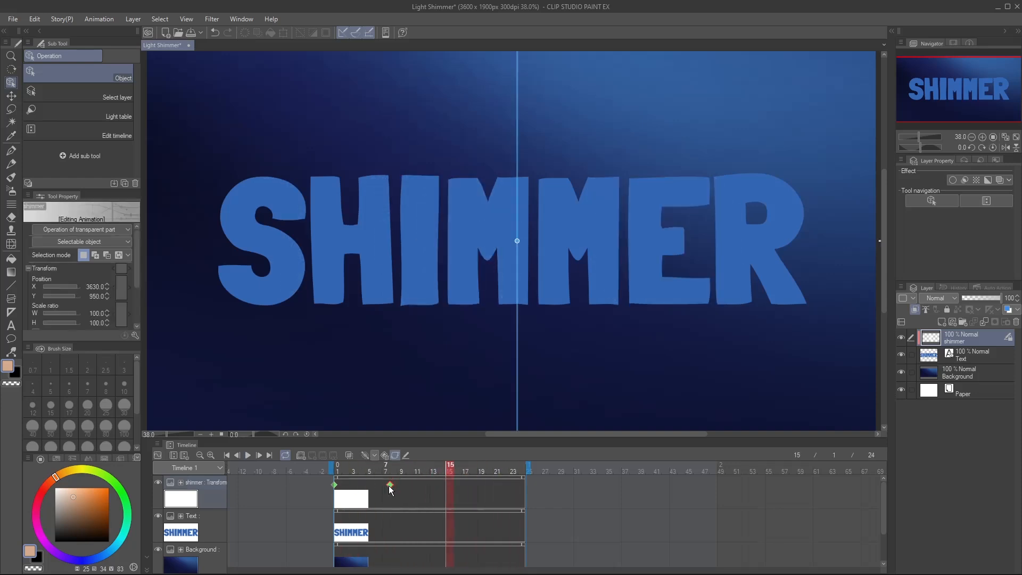
Move the end keyframe to frame 21, preview the sweep, then play the coyote logo's shimmer timeline.
click(248, 455)
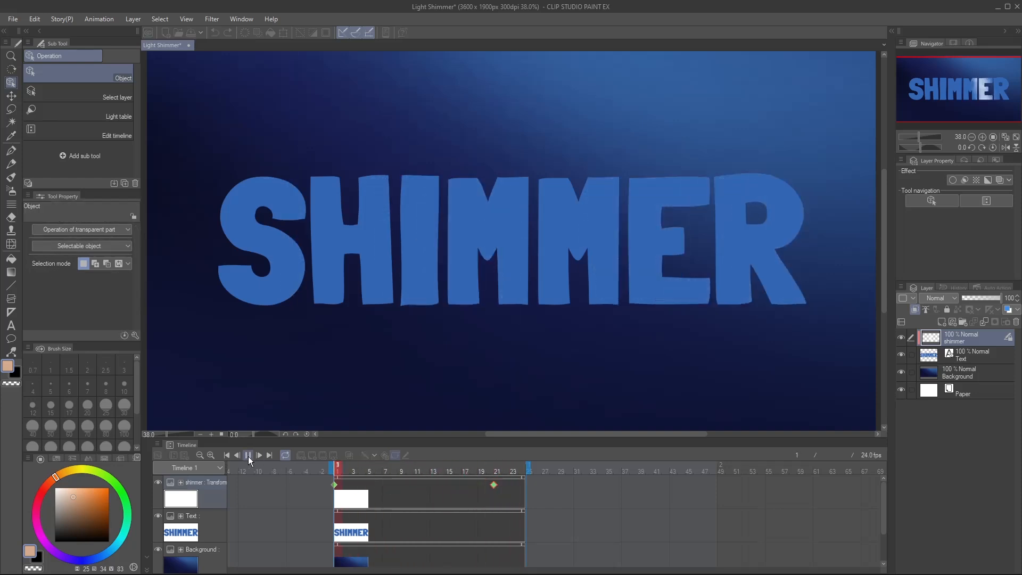
click(248, 455)
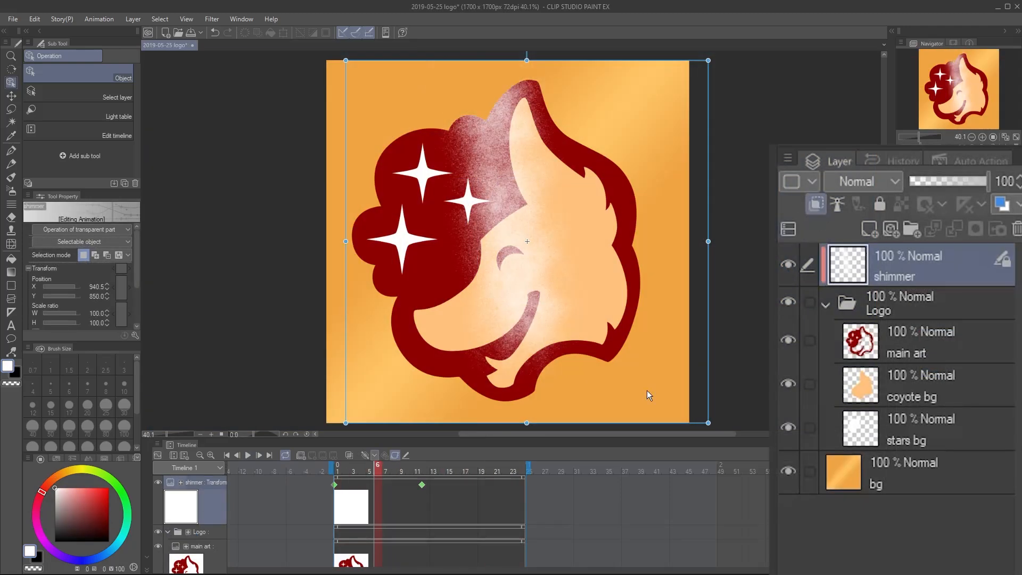
click(248, 455)
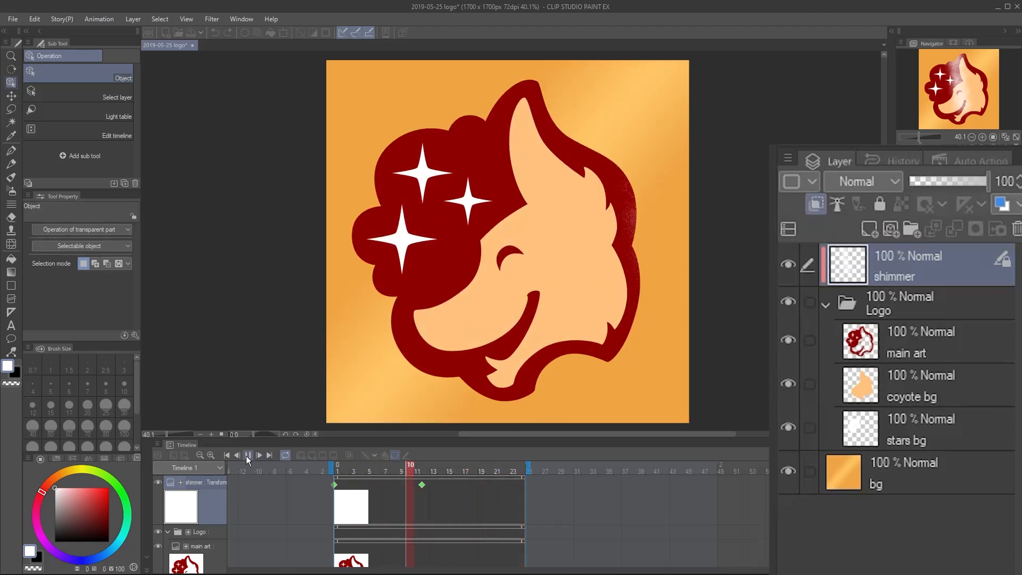